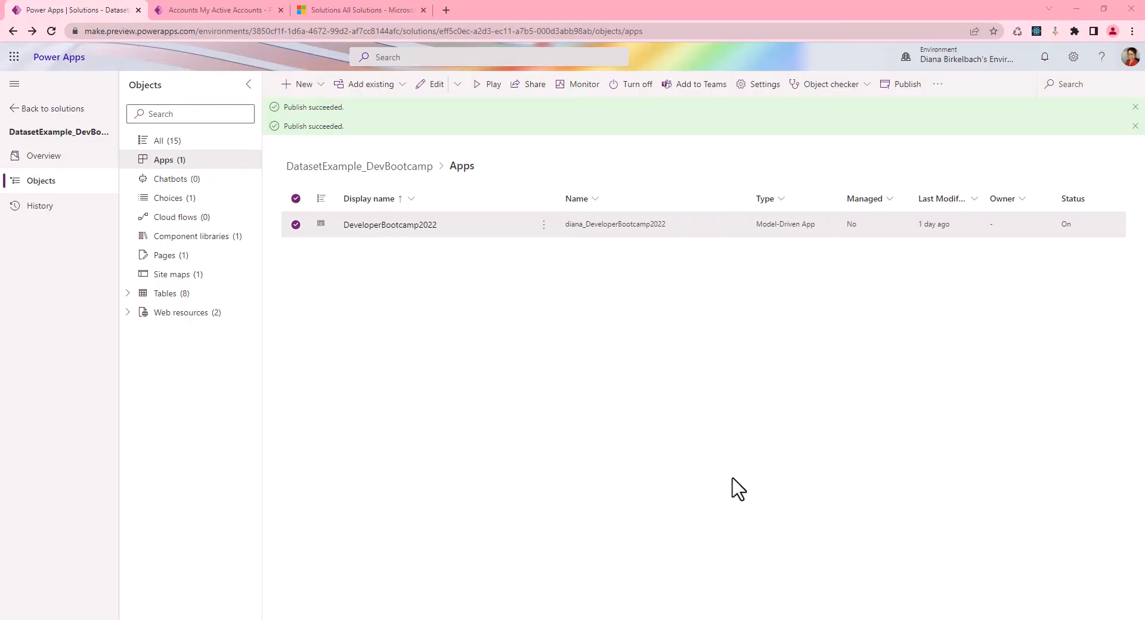
{"action": "mouse_move", "coordinate": [126, 305]}
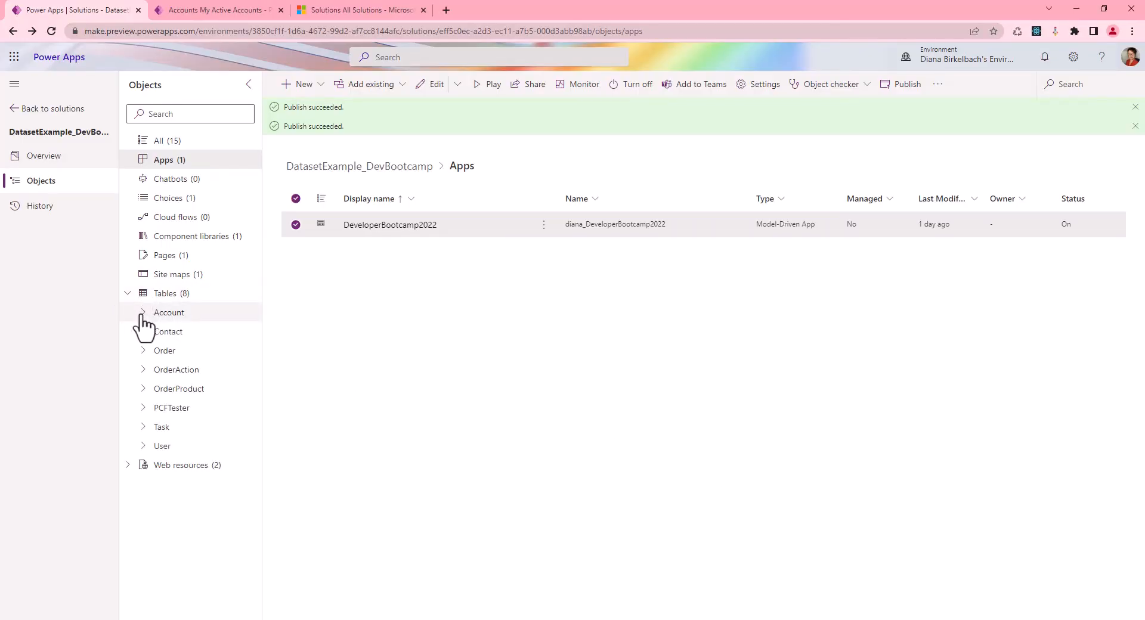
List the Account table's columns sorted A to Z by data type, reaching NextAppointment
{"action": "left_click", "coordinate": [169, 313]}
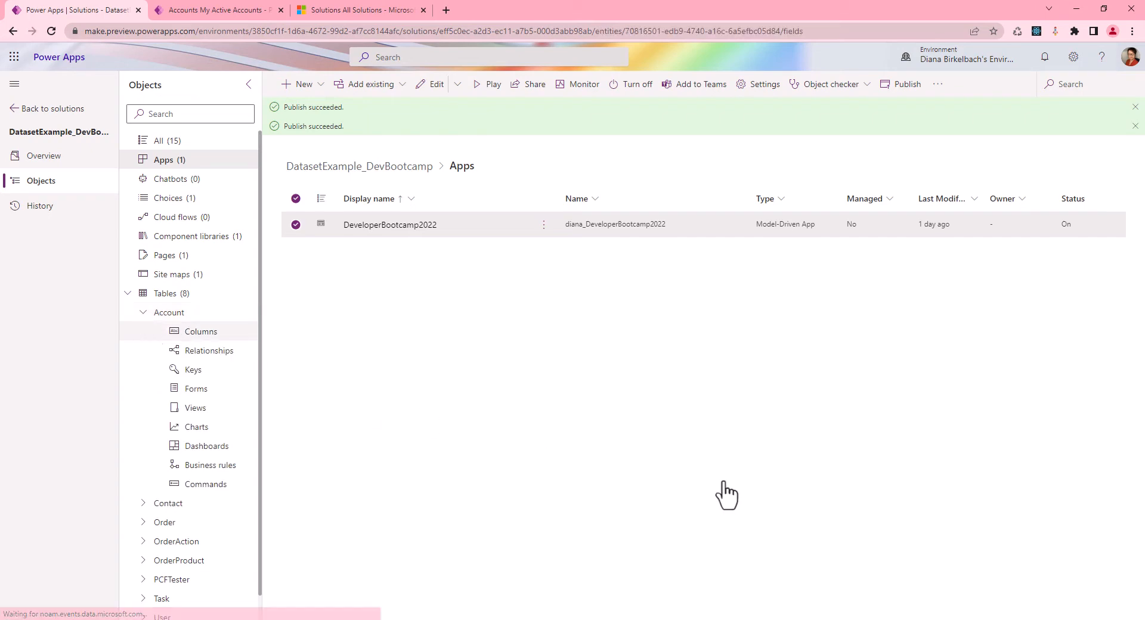
{"action": "left_click", "coordinate": [202, 332]}
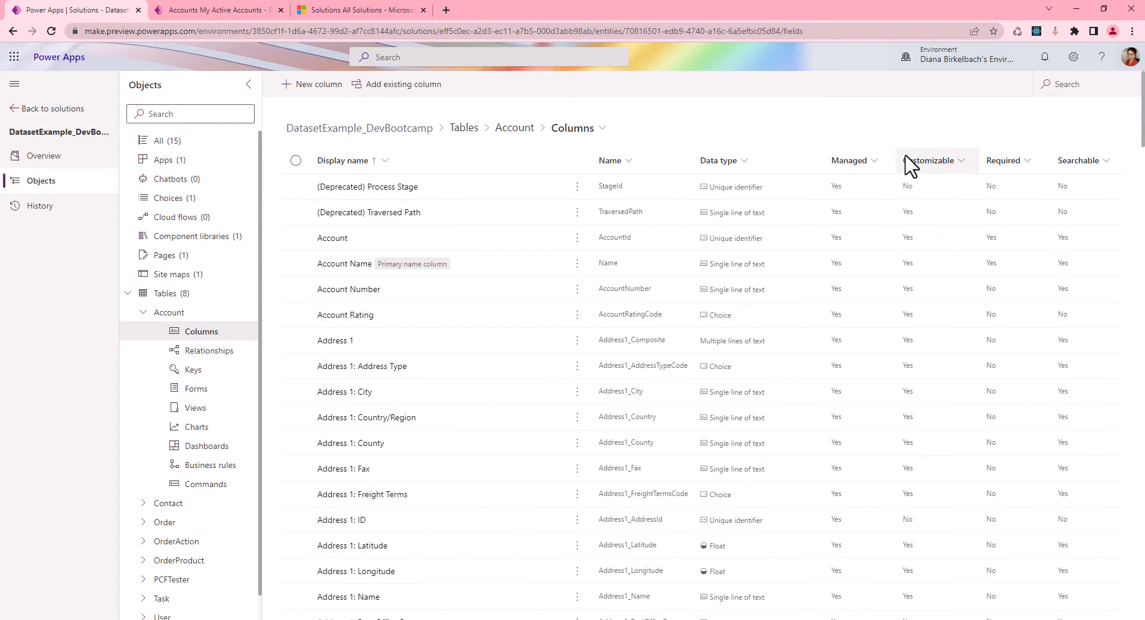
{"action": "left_click", "coordinate": [745, 161]}
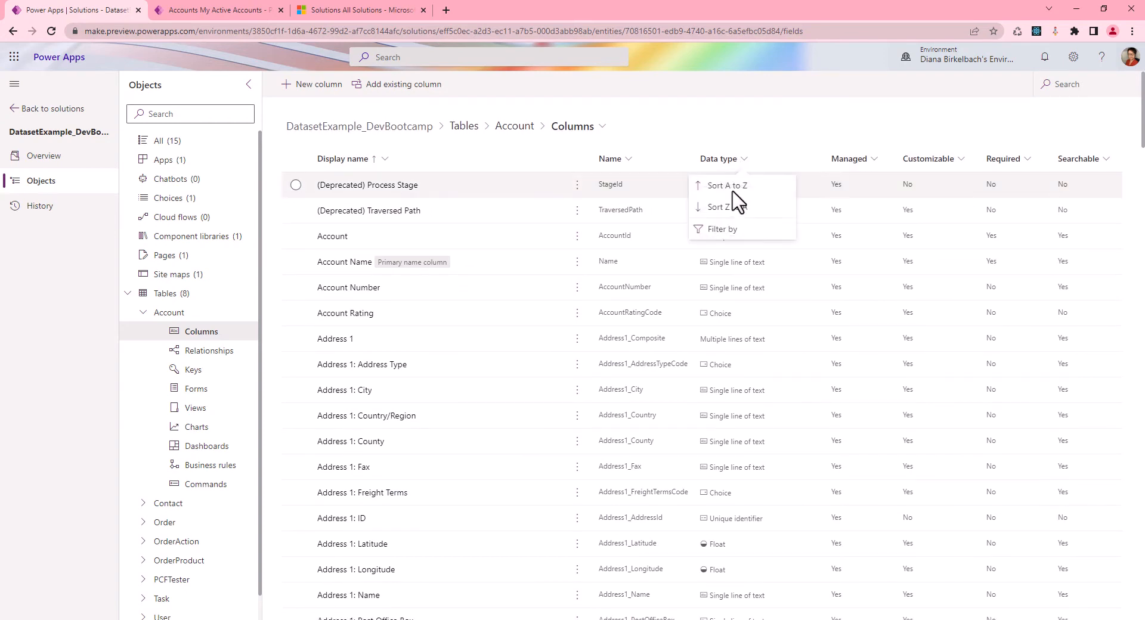
{"action": "left_click", "coordinate": [728, 187]}
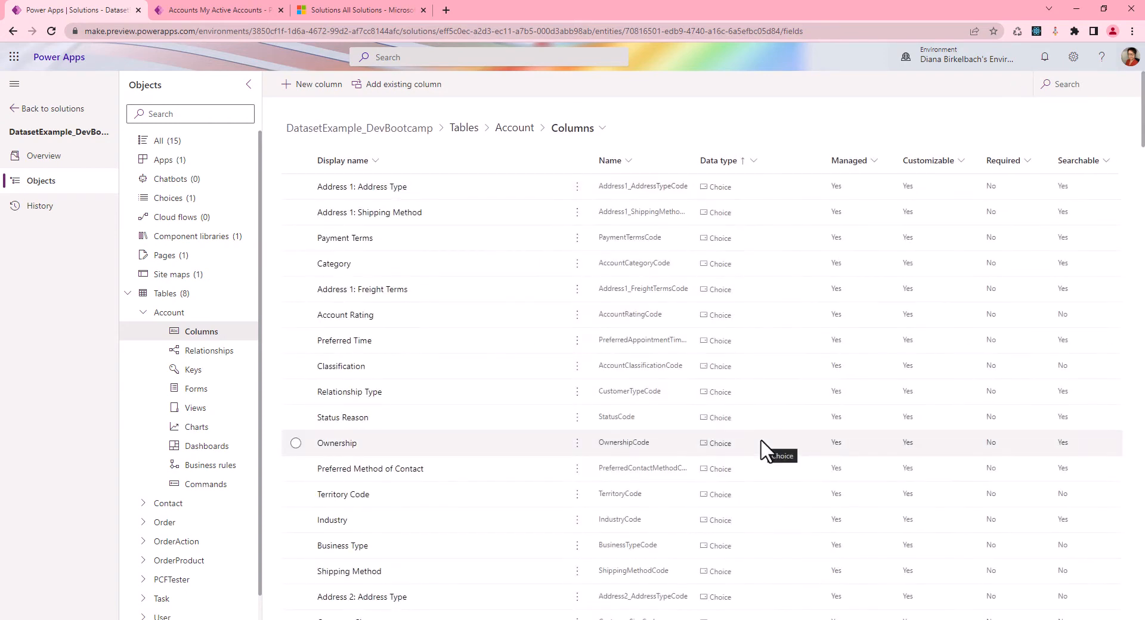
{"action": "scroll", "scroll_direction": "down", "scroll_amount": 3}
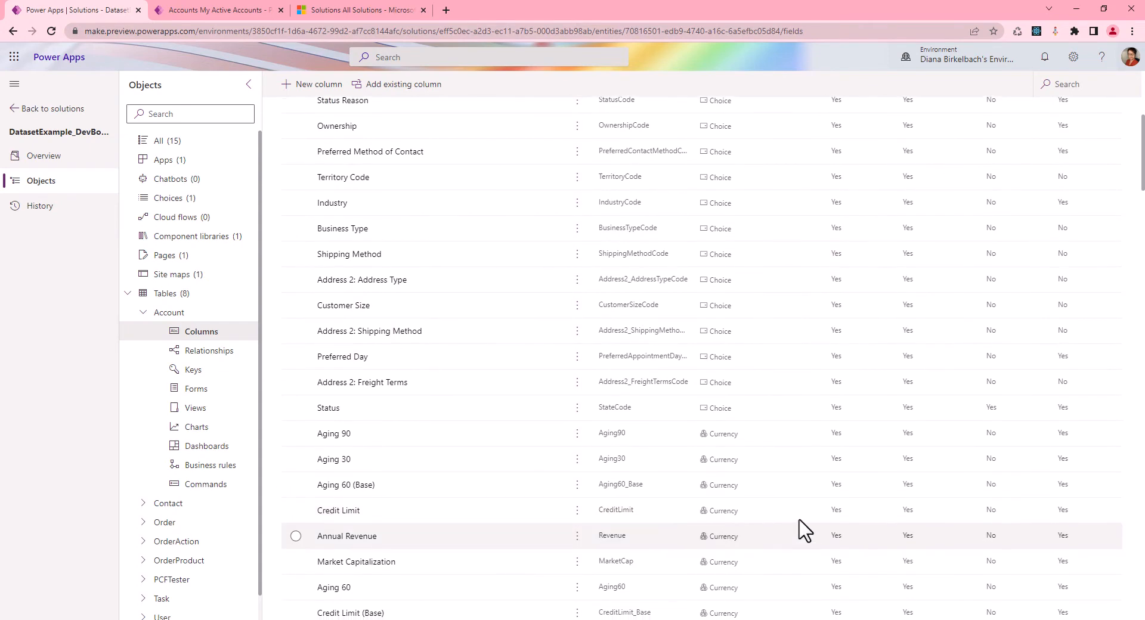
{"action": "scroll", "scroll_direction": "down", "scroll_amount": 3}
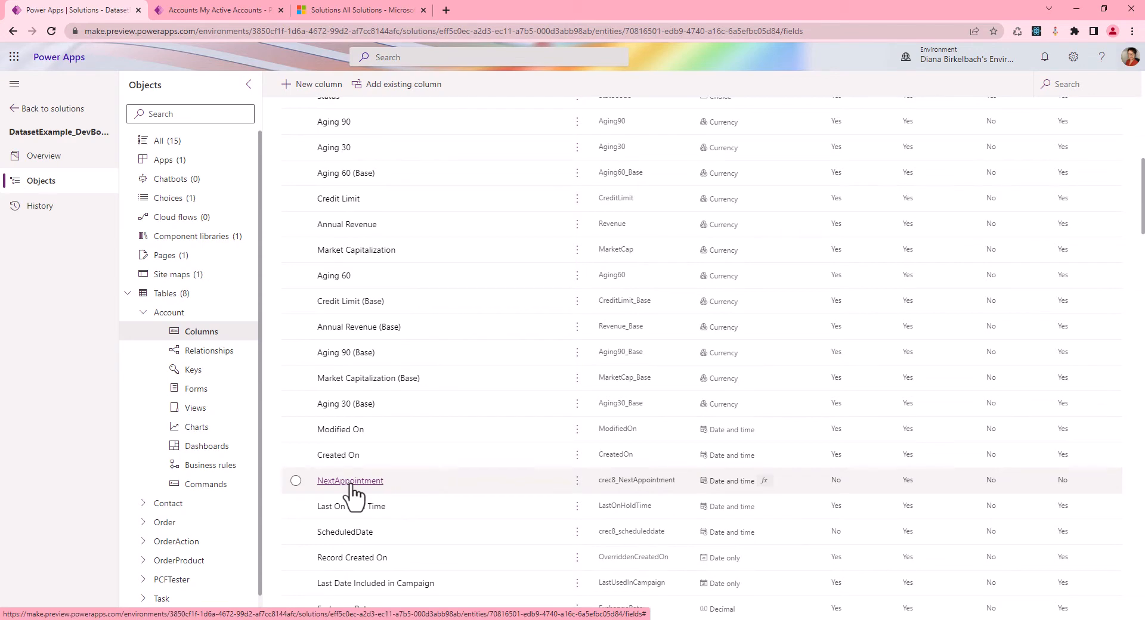
Review the NextAppointment column's formula and advanced schema names, then close without saving
{"action": "left_click", "coordinate": [349, 481]}
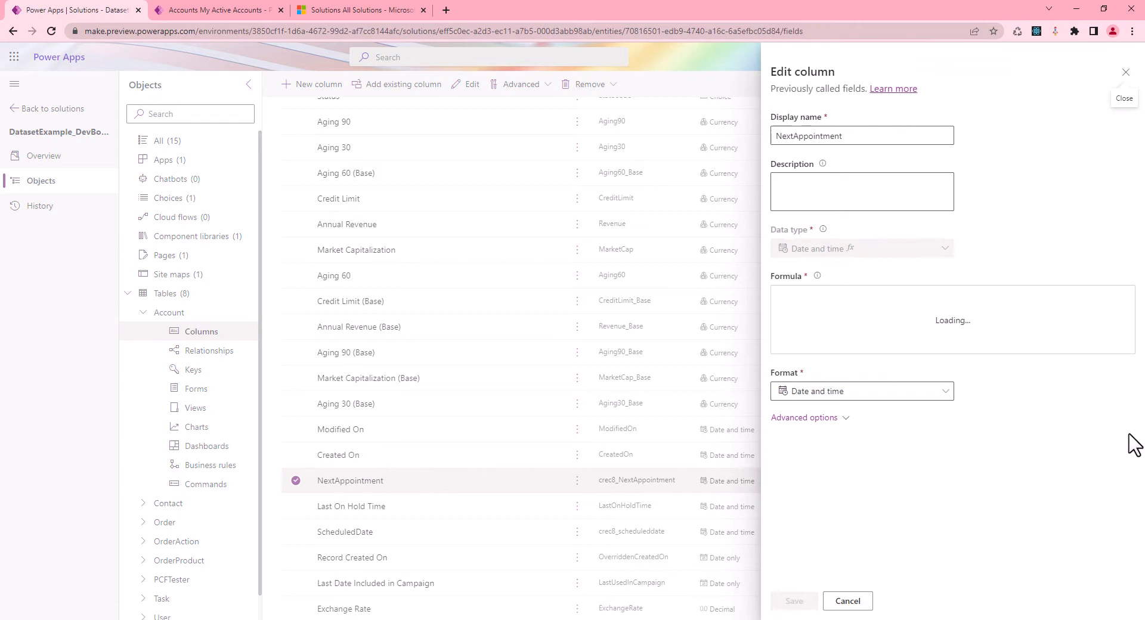
{"action": "mouse_move", "coordinate": [876, 418]}
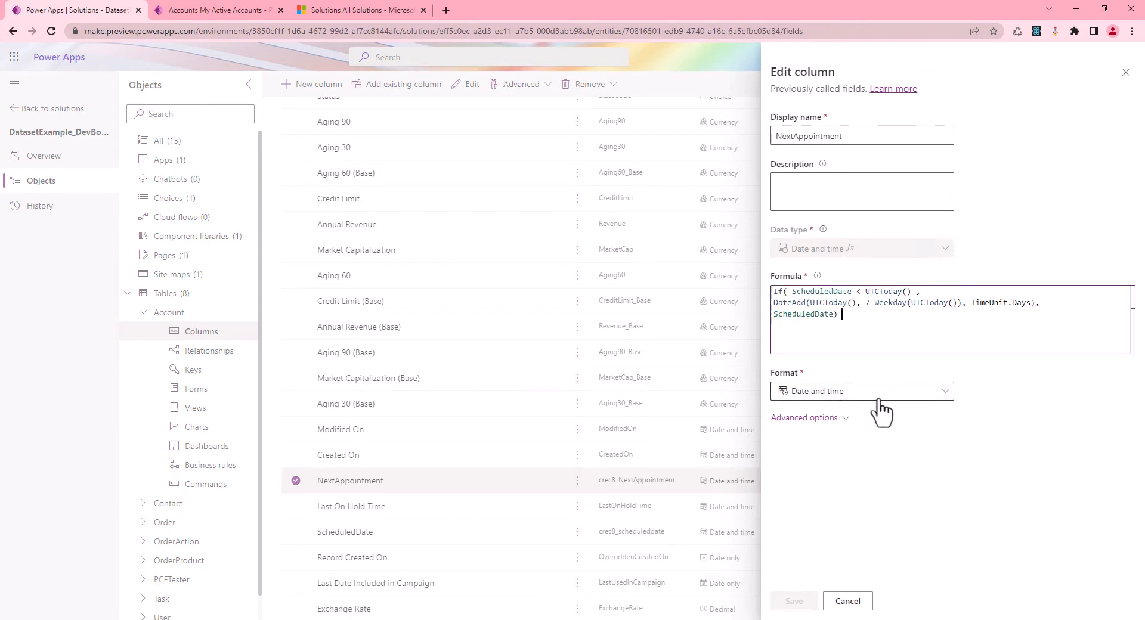
{"action": "left_click", "coordinate": [804, 417]}
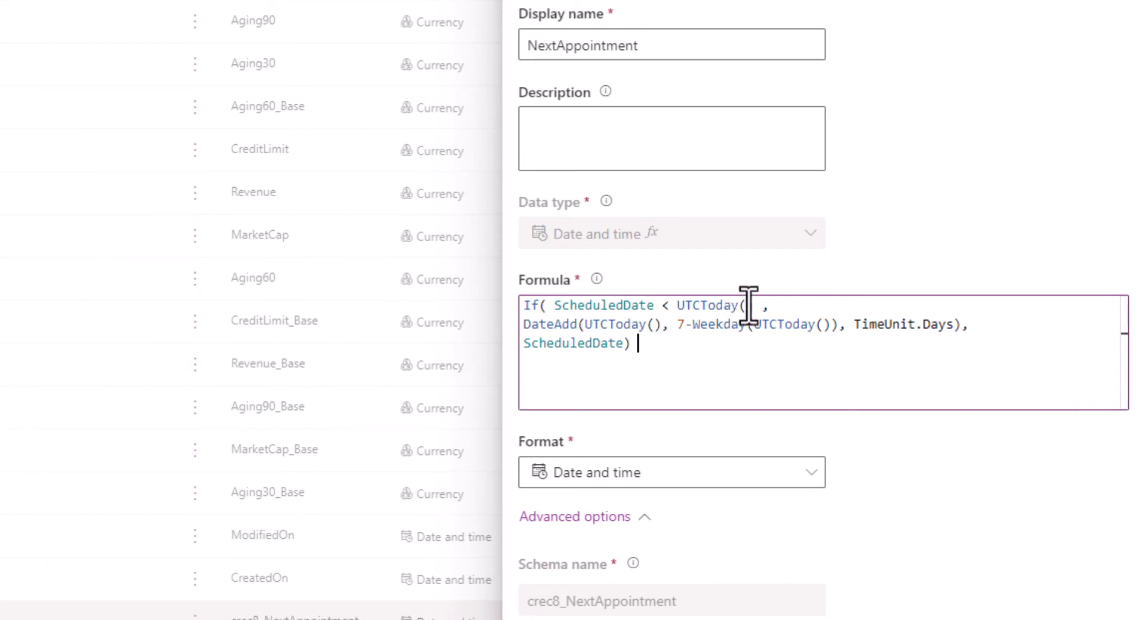
{"action": "mouse_move", "coordinate": [1001, 339]}
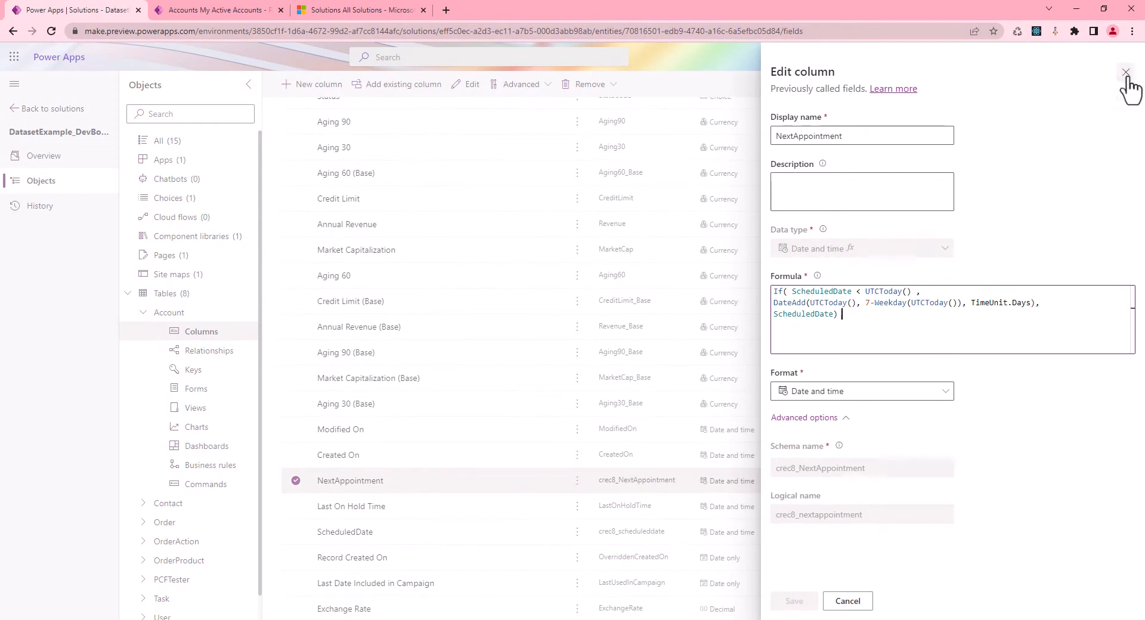
{"action": "left_click", "coordinate": [1127, 73]}
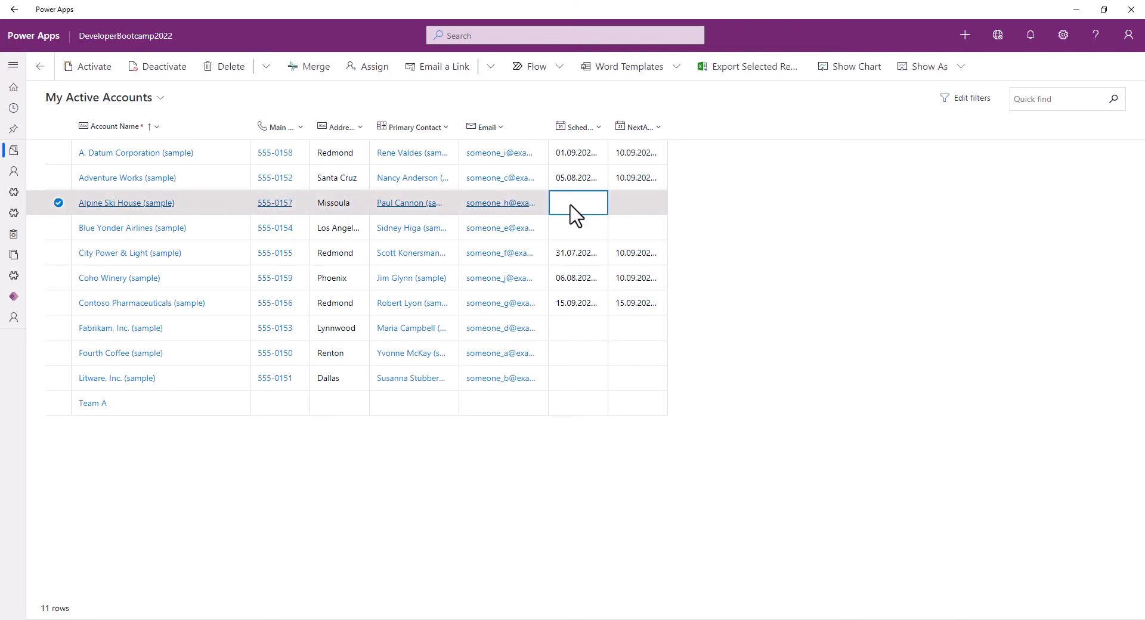
Give Alpine Ski House a 5 August scheduled date in the My Active Accounts grid
{"action": "left_click", "coordinate": [597, 202]}
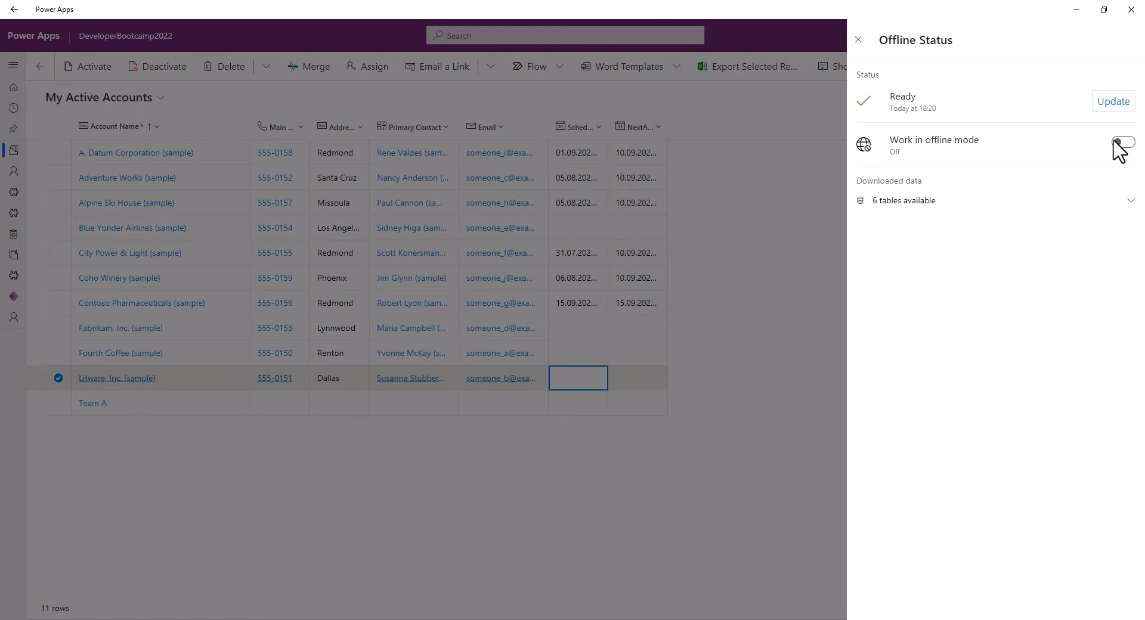
Switch the app into offline mode and bring up Blue Yonder Airlines' scheduled date picker
{"action": "left_click", "coordinate": [1126, 142]}
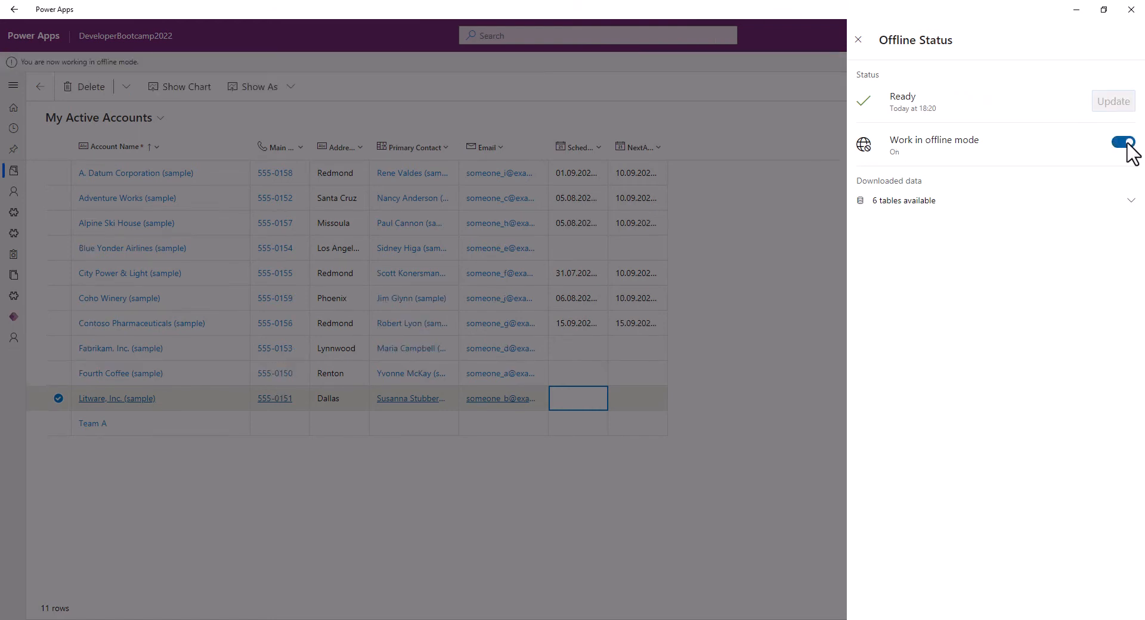
{"action": "mouse_move", "coordinate": [997, 402]}
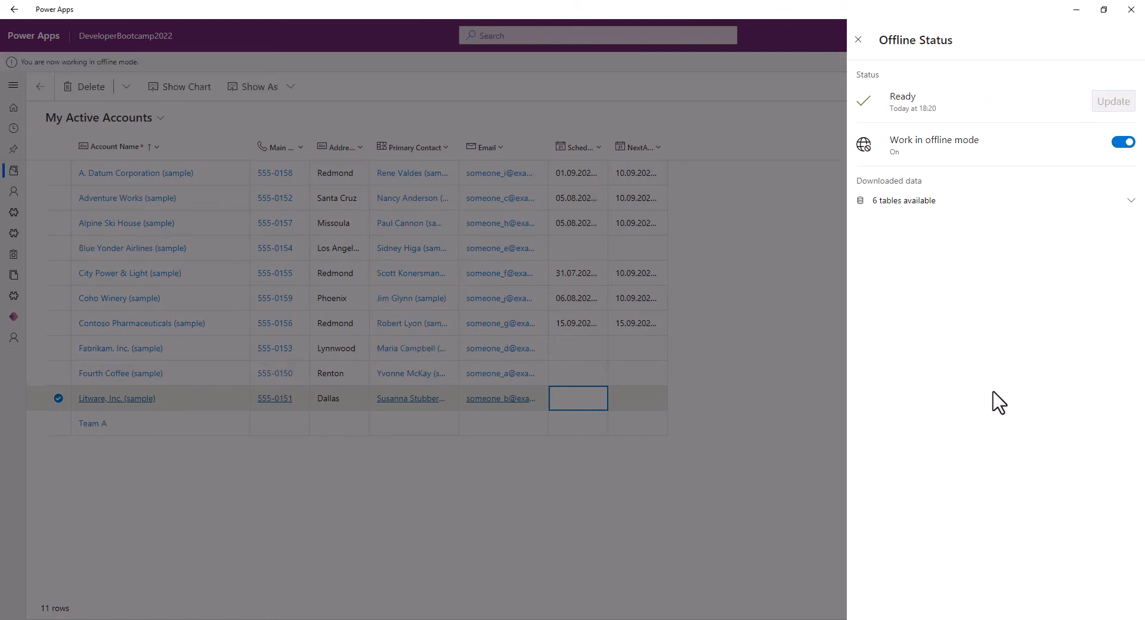
{"action": "left_click", "coordinate": [860, 41]}
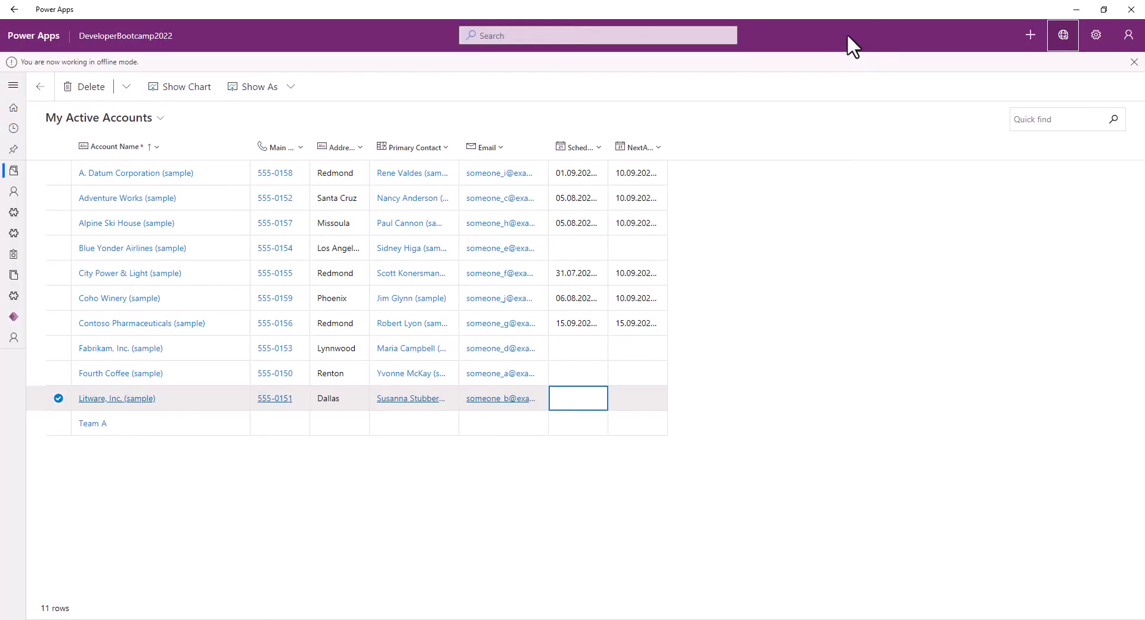
{"action": "left_click", "coordinate": [579, 248]}
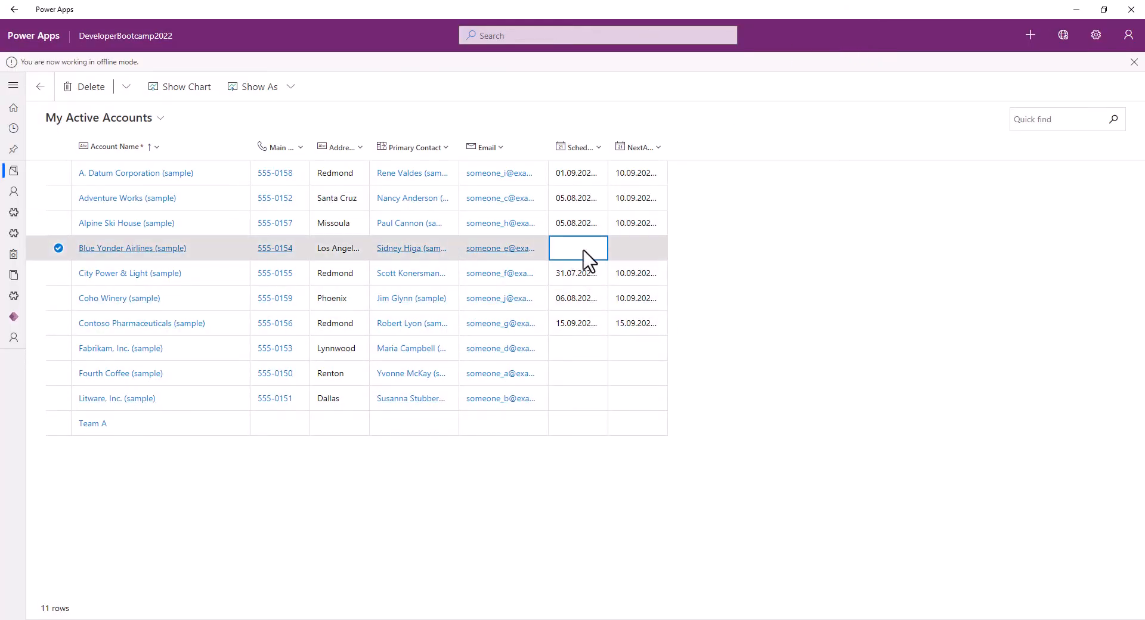
{"action": "left_click", "coordinate": [597, 248]}
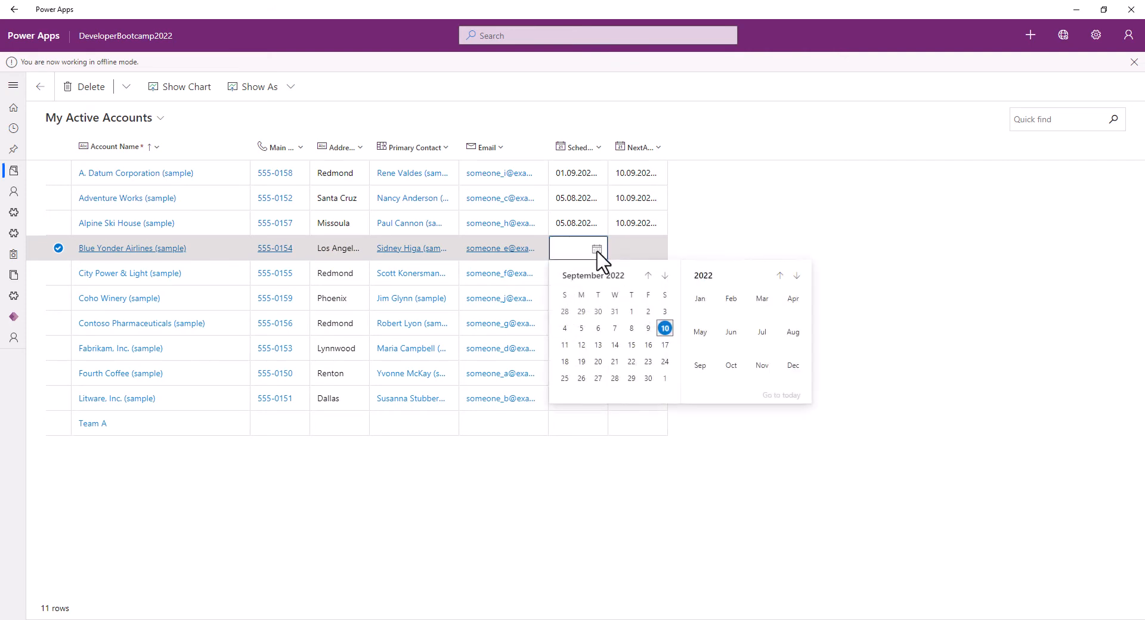
{"action": "mouse_move", "coordinate": [567, 368]}
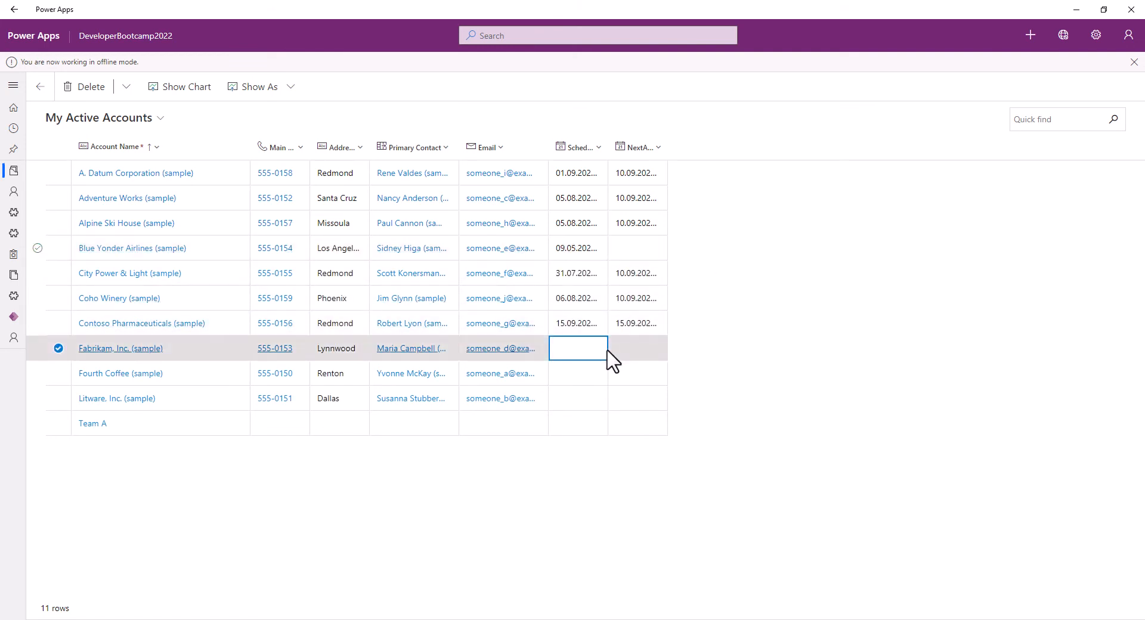
{"action": "mouse_move", "coordinate": [677, 259]}
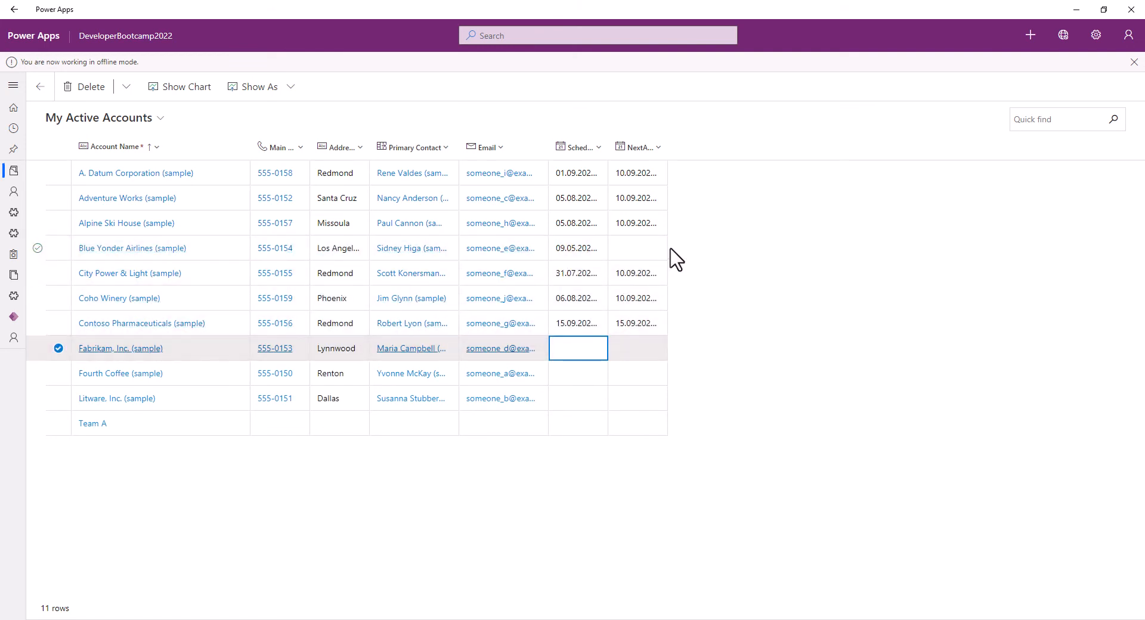
{"action": "mouse_move", "coordinate": [257, 101]}
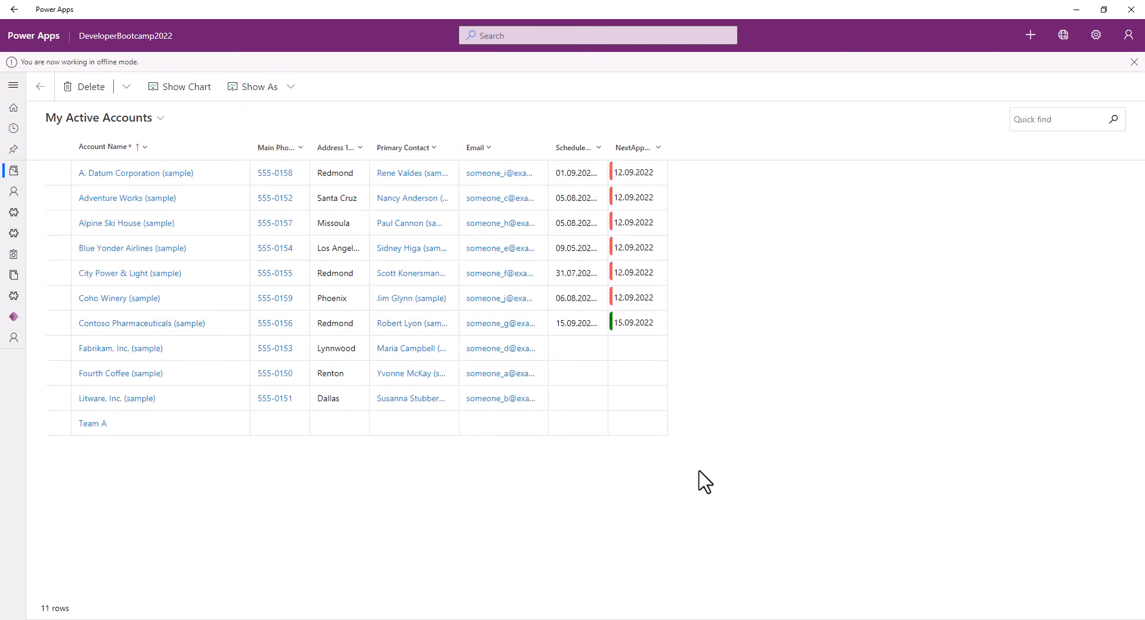
Set Fabrikam's scheduled date to 28 August offline, yielding a 12 September next appointment
{"action": "left_click", "coordinate": [579, 348]}
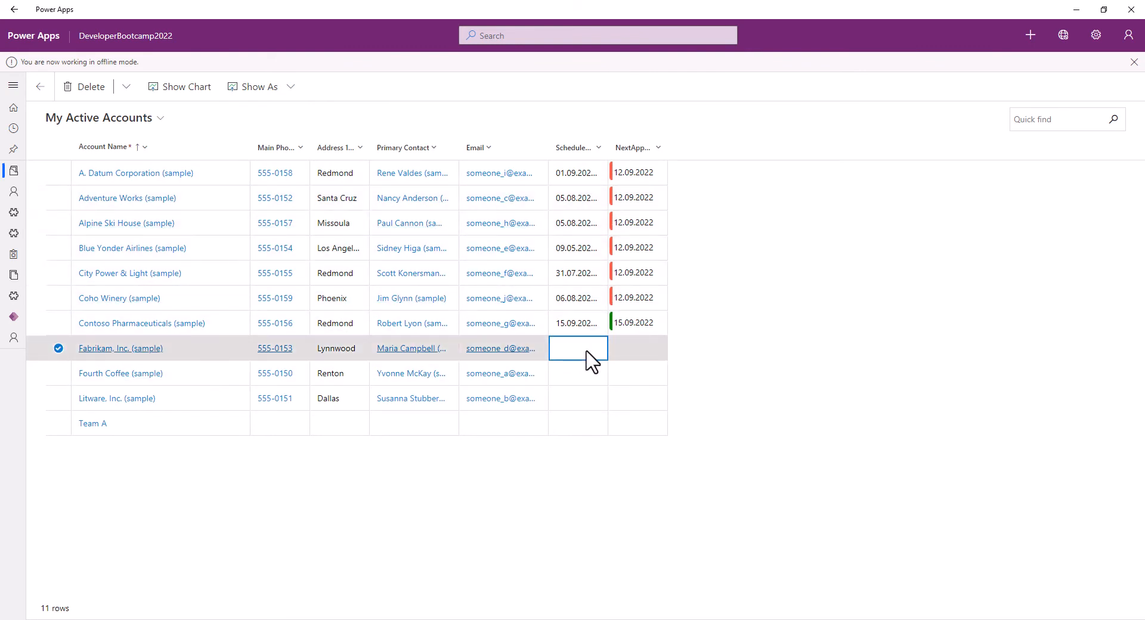
{"action": "left_click", "coordinate": [578, 349]}
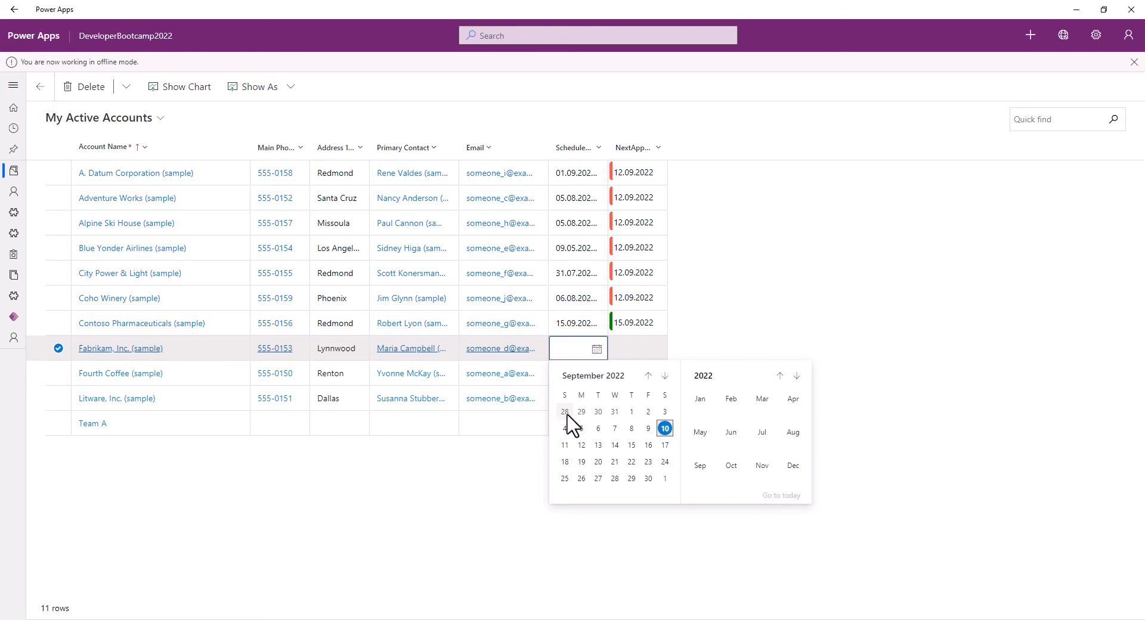
{"action": "left_click", "coordinate": [565, 412]}
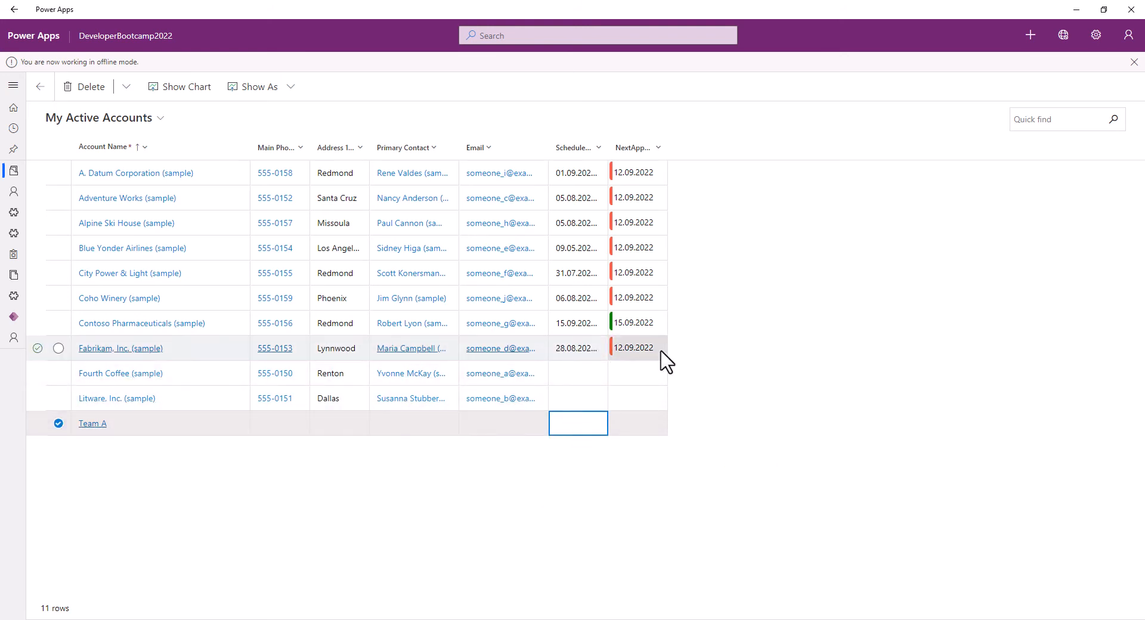
{"action": "left_click", "coordinate": [579, 374]}
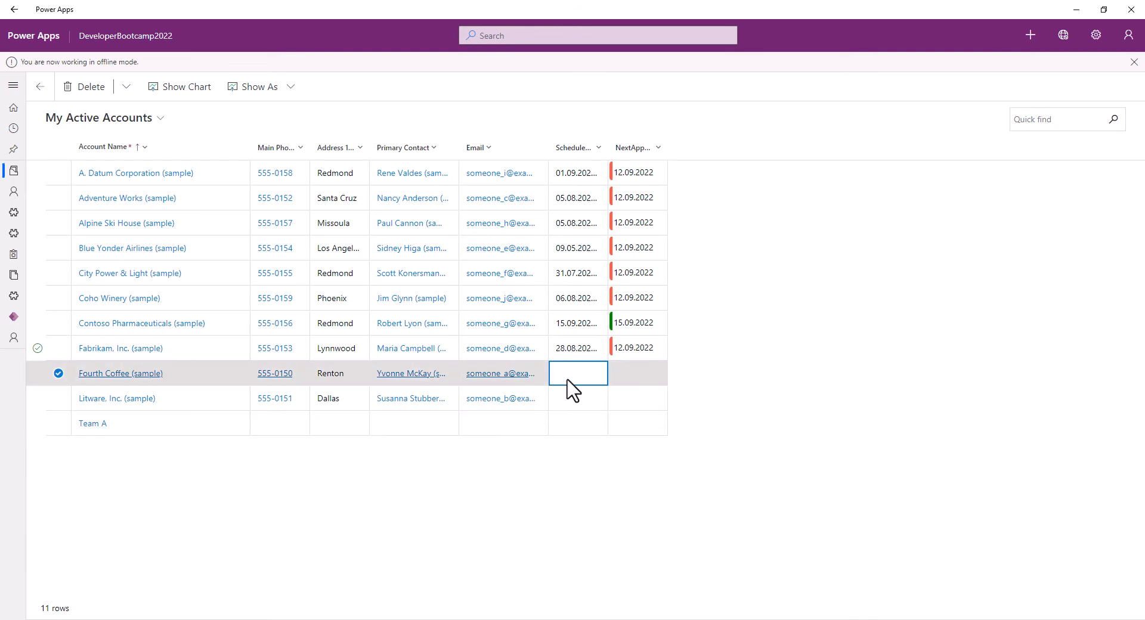
{"action": "left_click", "coordinate": [579, 373]}
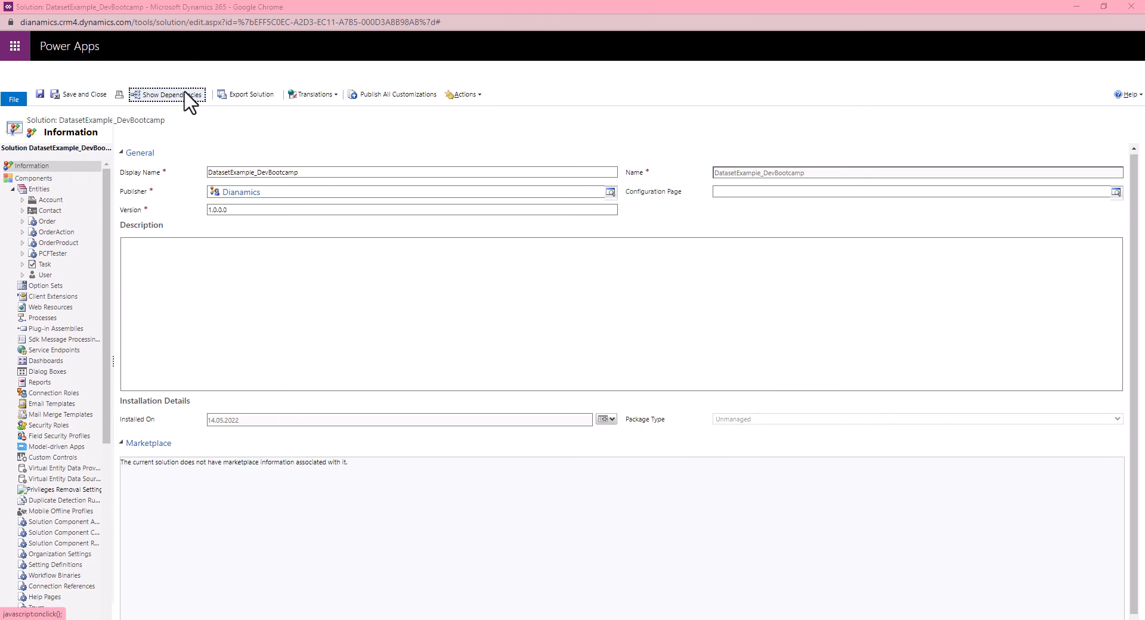
Show the Account entity's Controls settings in the DatasetExample_DevBootcamp classic solution
{"action": "left_click", "coordinate": [51, 200]}
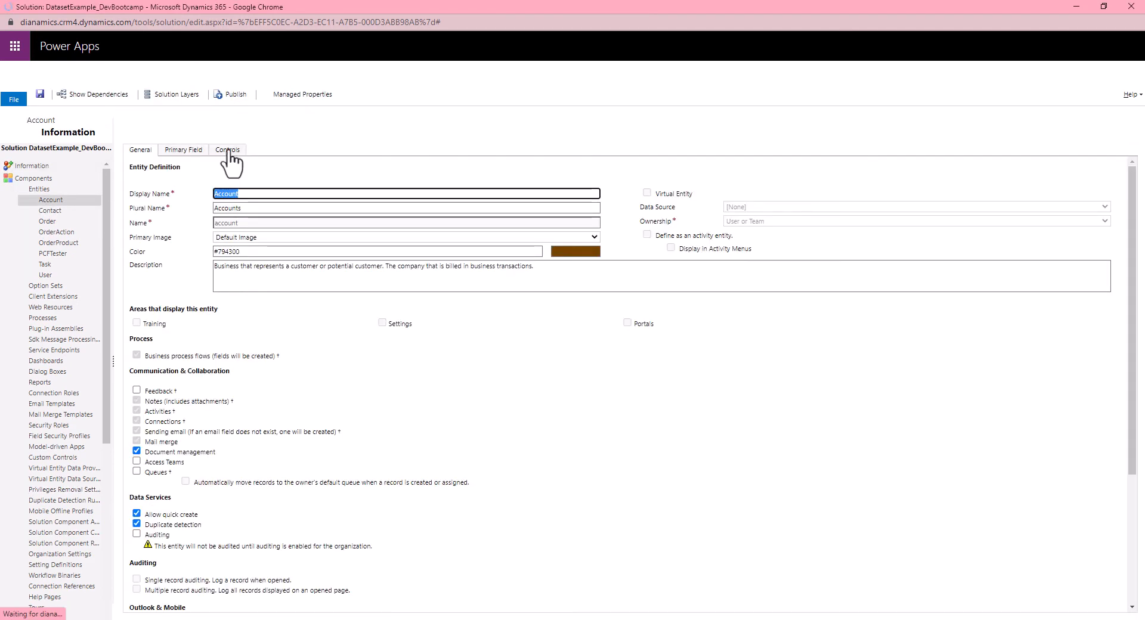
{"action": "left_click", "coordinate": [226, 150]}
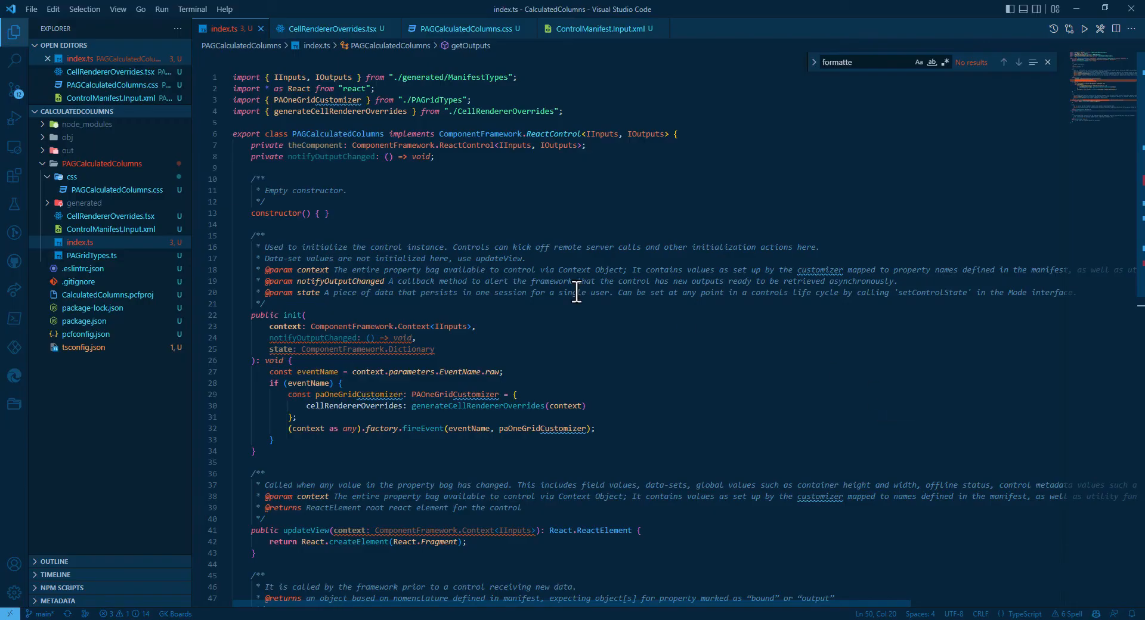
Review ControlManifest.Input.xml, then highlight eventName in the index.ts fireEvent init code
{"action": "left_click", "coordinate": [111, 229]}
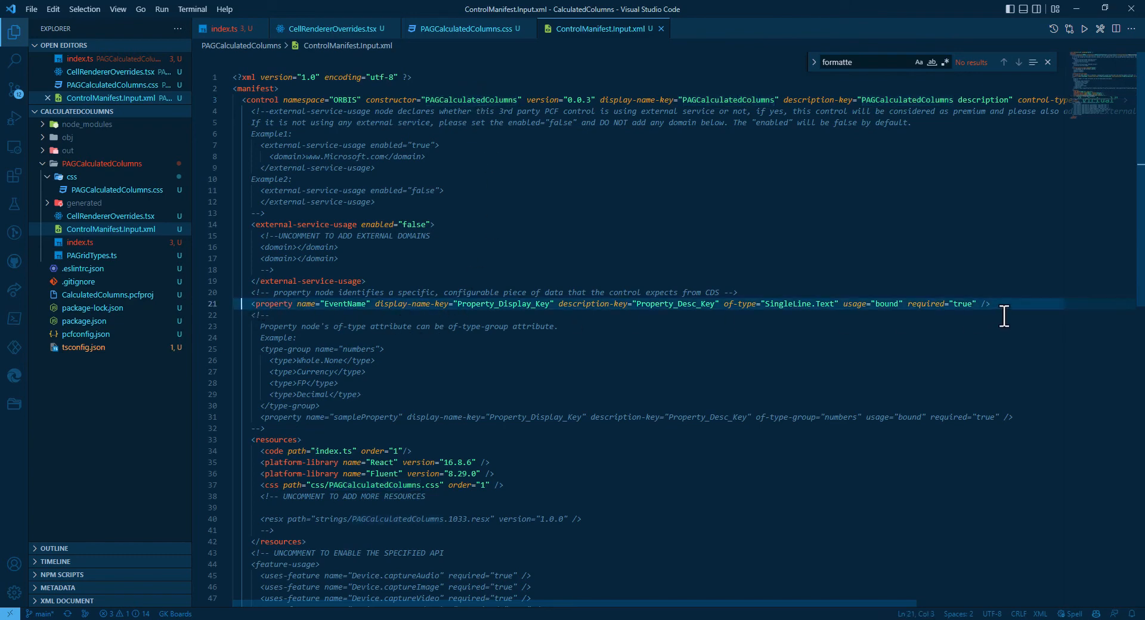
{"action": "mouse_move", "coordinate": [587, 468]}
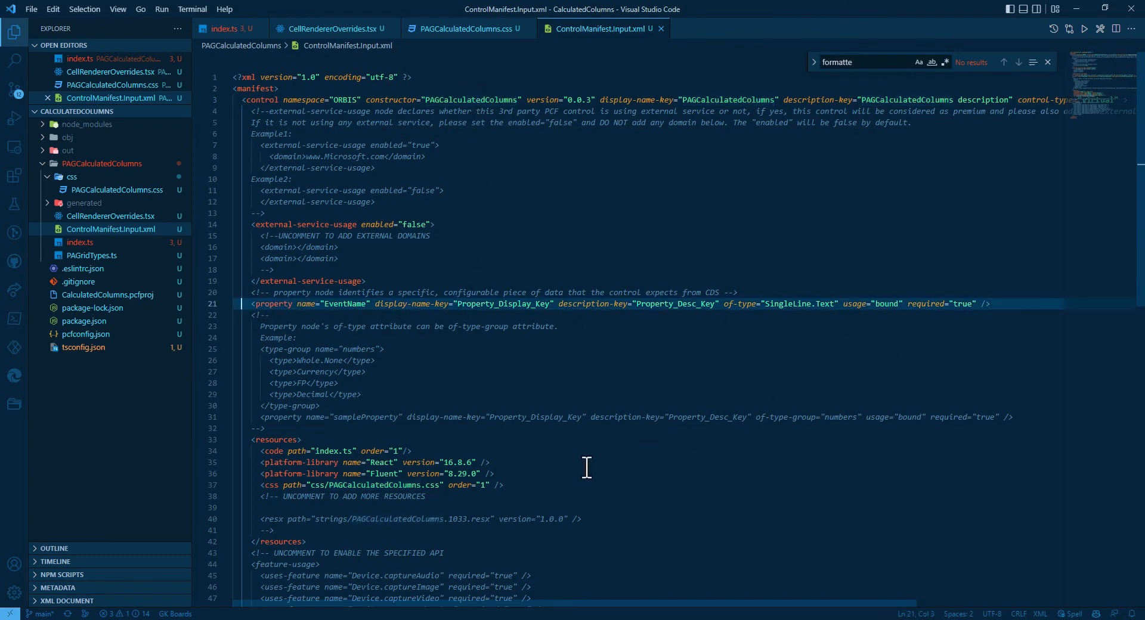
{"action": "left_click", "coordinate": [383, 486]}
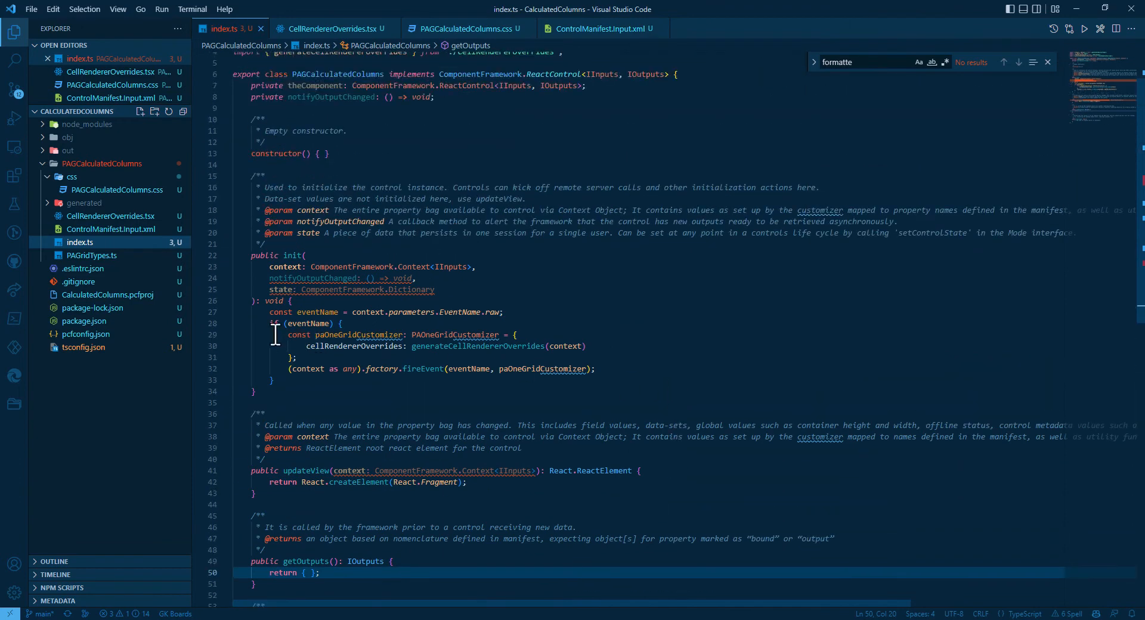
{"action": "left_click", "coordinate": [473, 370]}
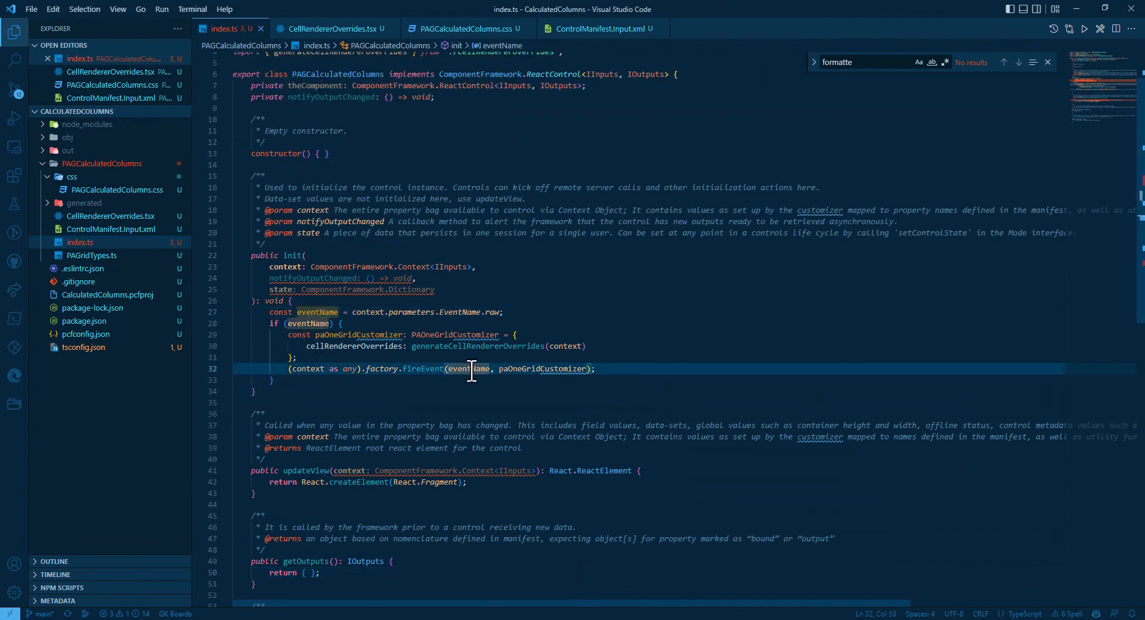
{"action": "double_click", "coordinate": [543, 369]}
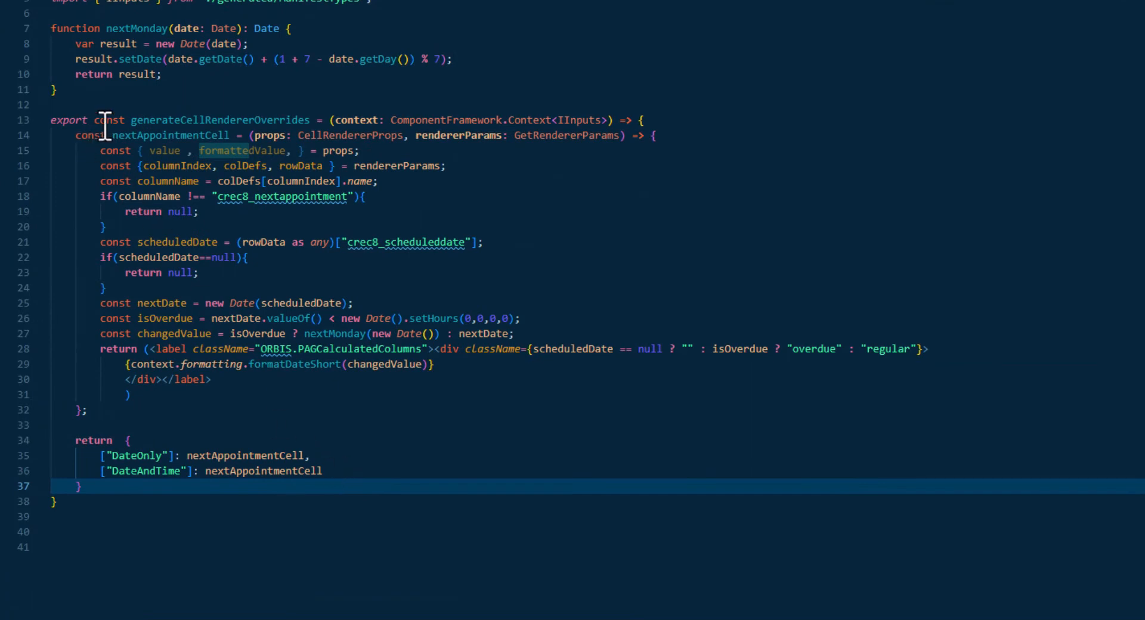
{"action": "mouse_move", "coordinate": [580, 135]}
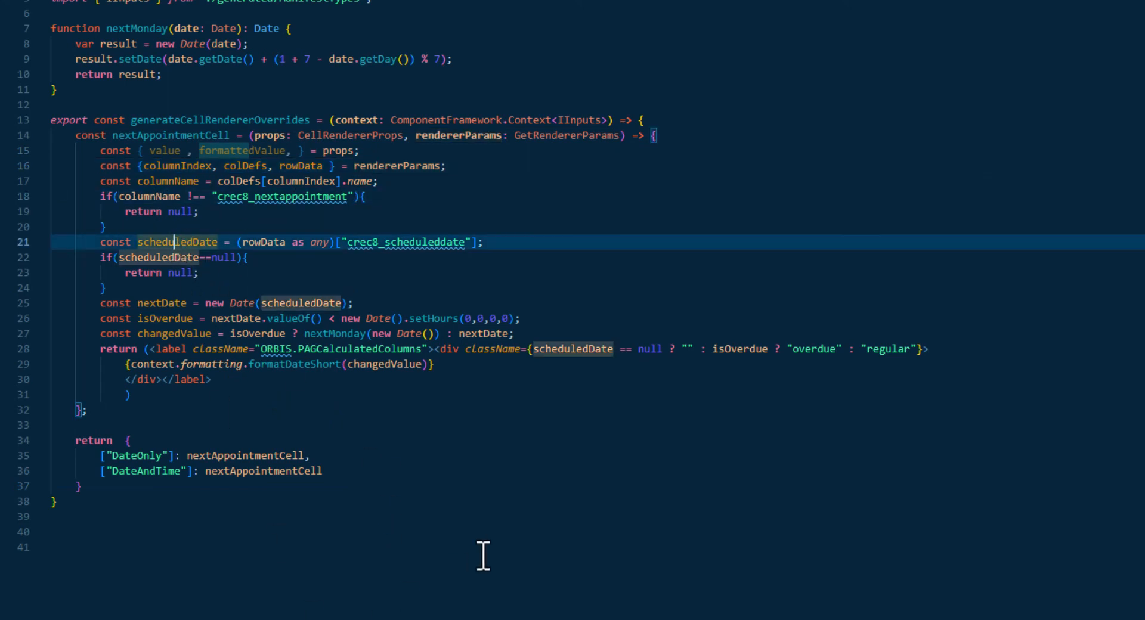
{"action": "mouse_move", "coordinate": [485, 334]}
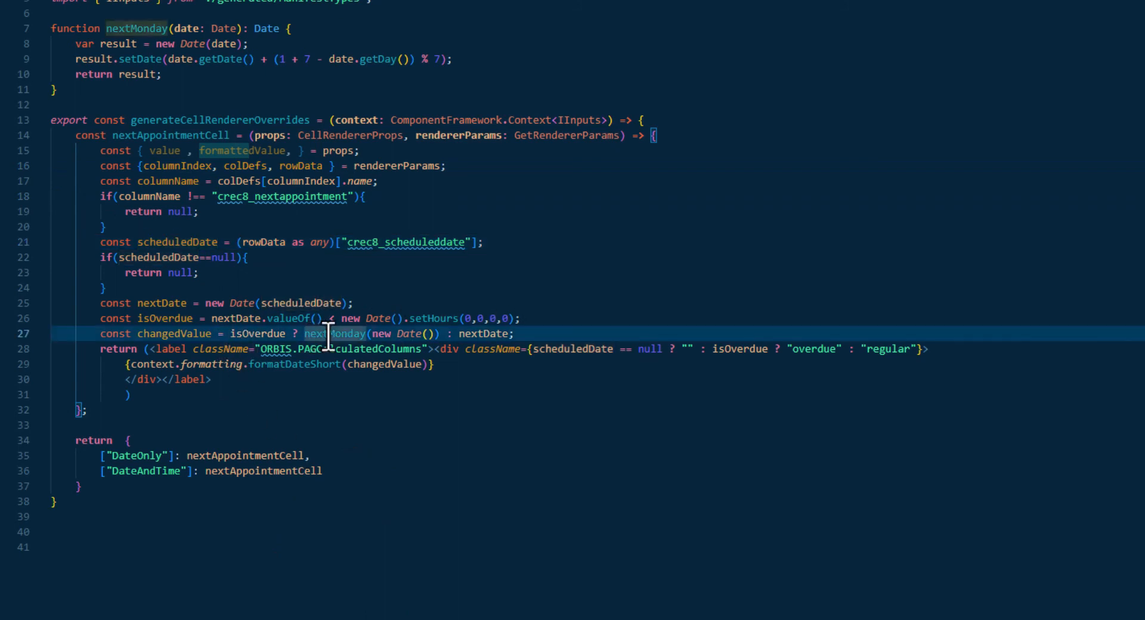
{"action": "mouse_move", "coordinate": [330, 365]}
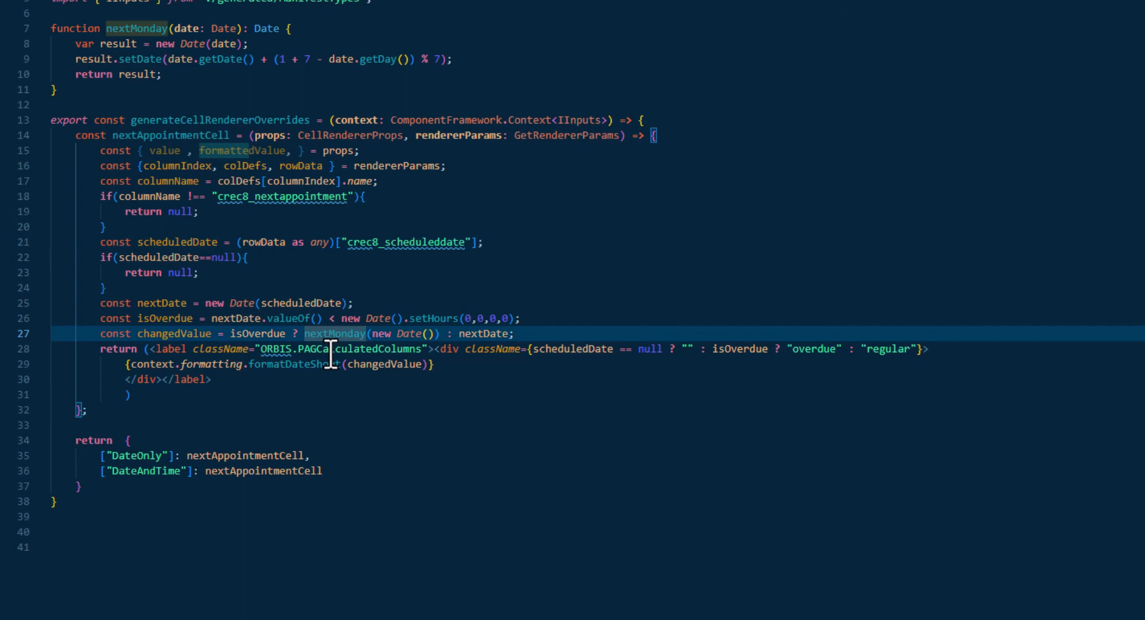